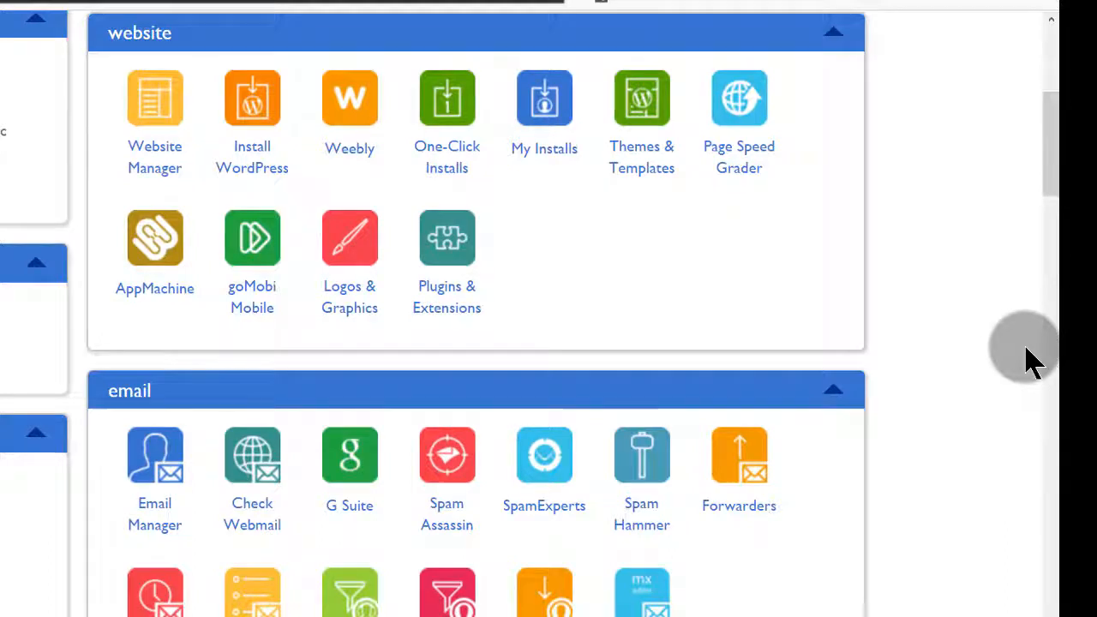
# - Scroll the control panel down to the website tools section with One-Click Installs
pyautogui.scroll(-3)
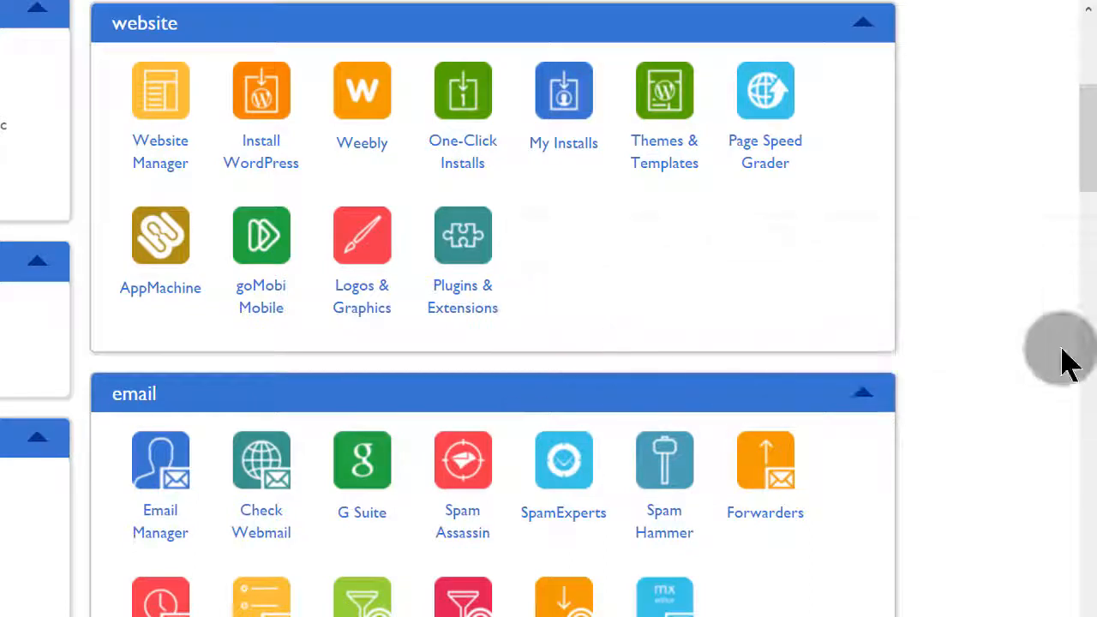
pyautogui.moveTo(765, 459)
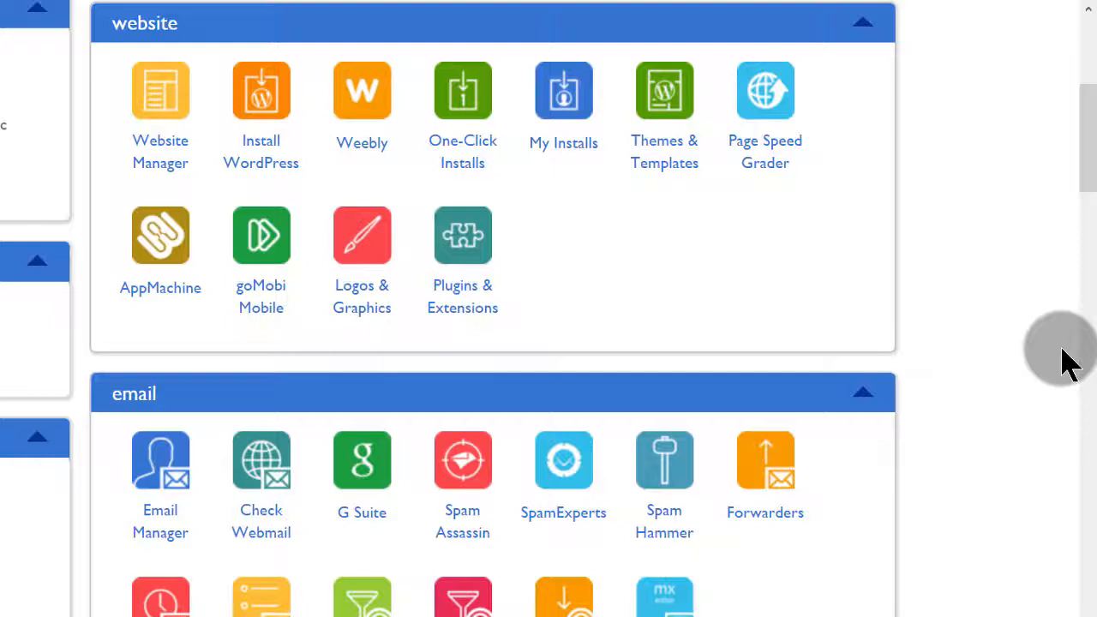
pyautogui.moveTo(1003, 360)
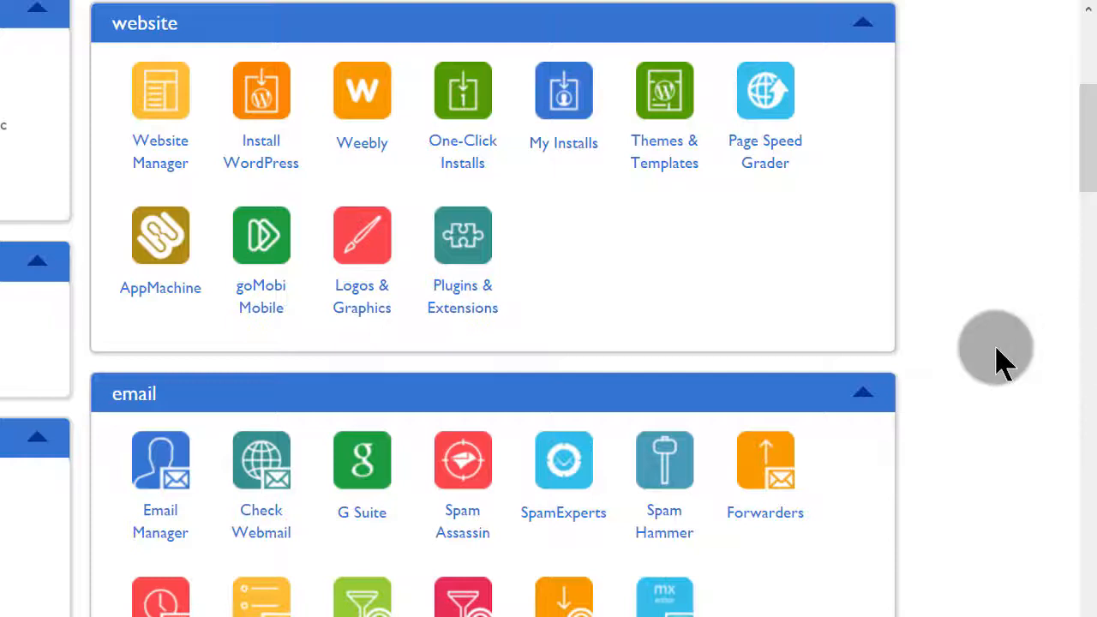
pyautogui.moveTo(978, 411)
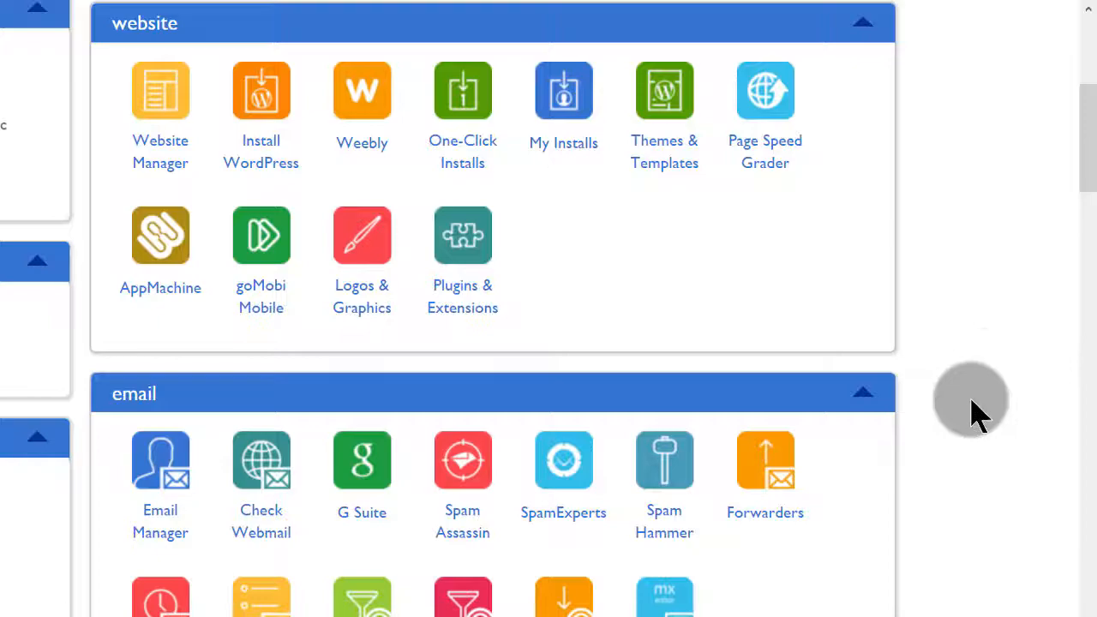
pyautogui.moveTo(463, 145)
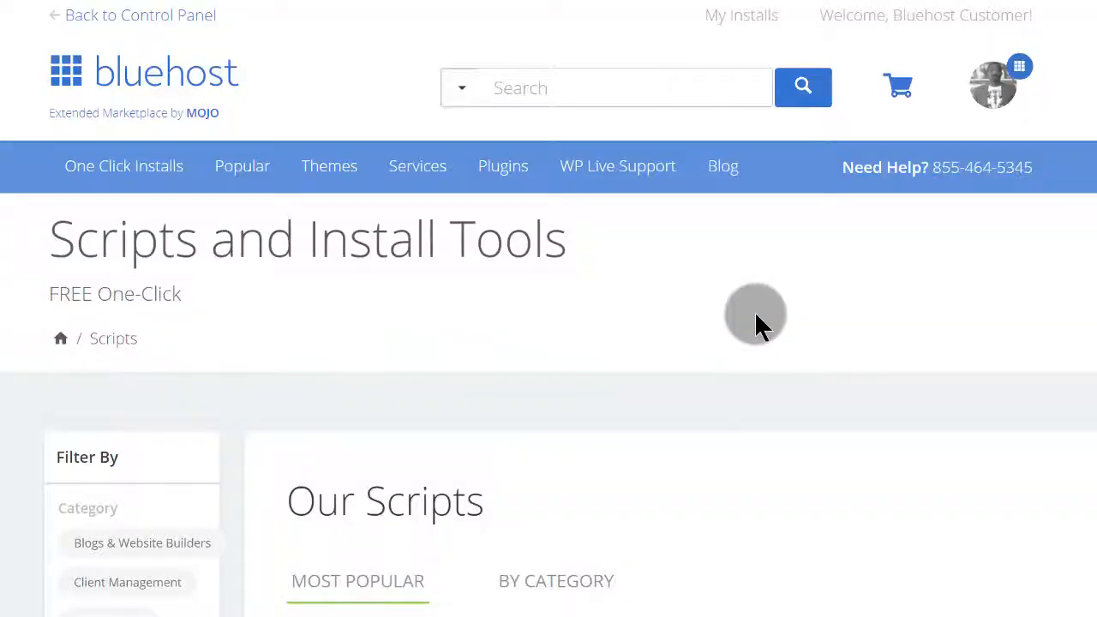
# - Scroll through the Our Scripts list down to the Magento card
pyautogui.scroll(-3)
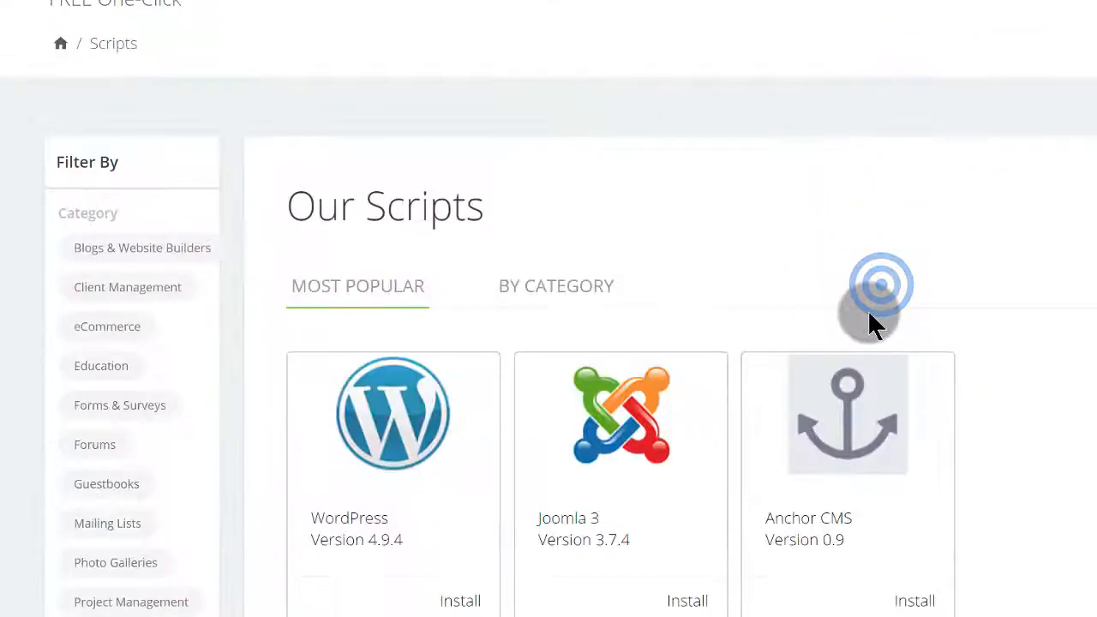
pyautogui.scroll(-3)
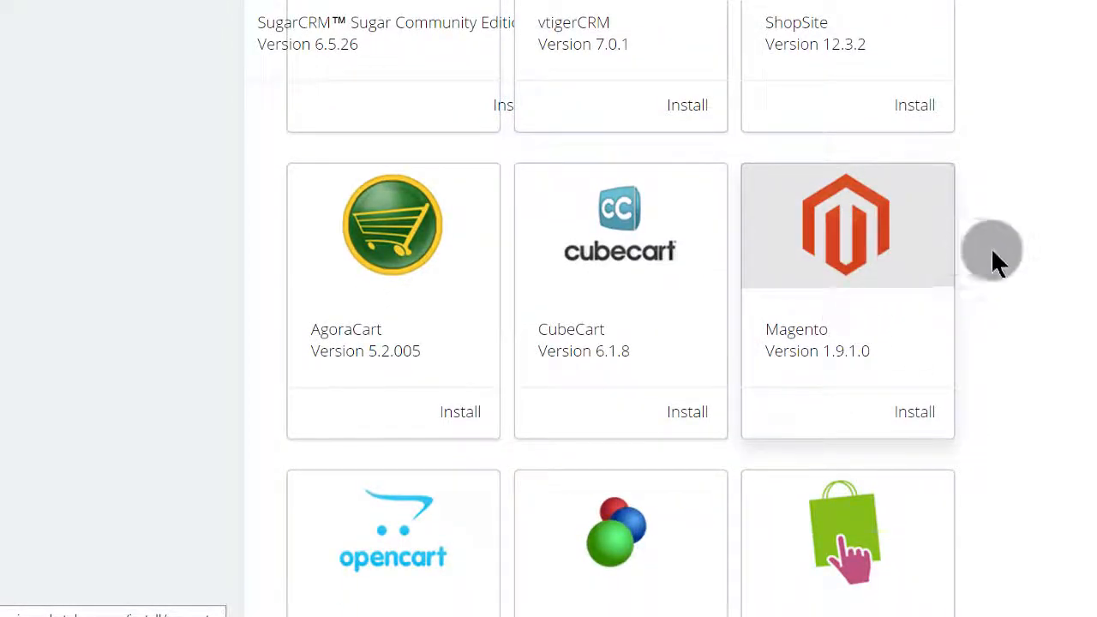
pyautogui.scroll(-3)
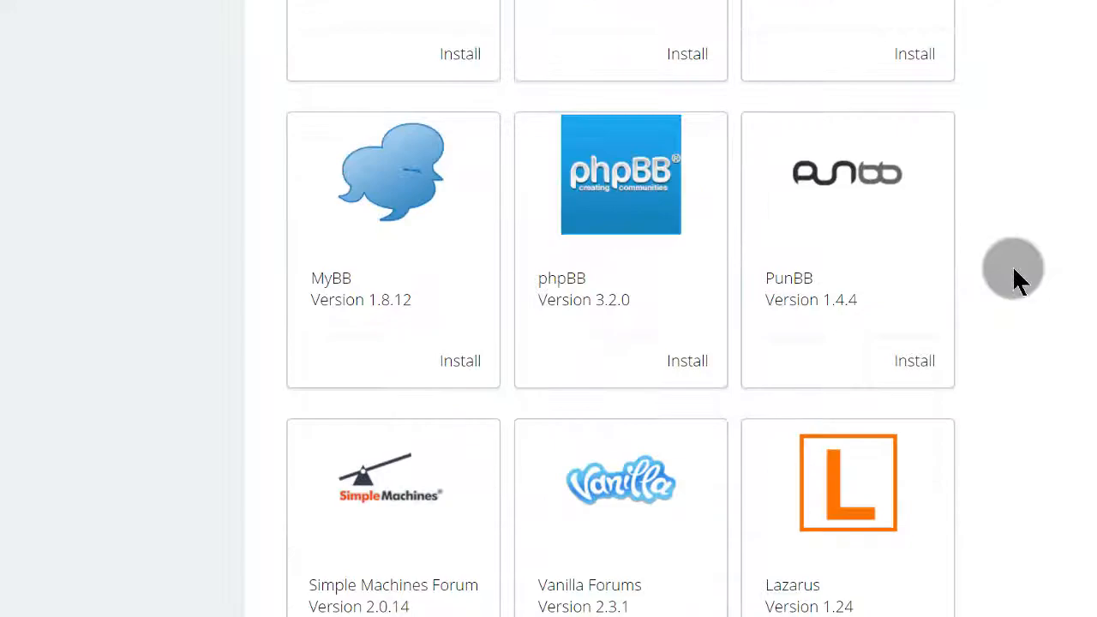
pyautogui.scroll(-3)
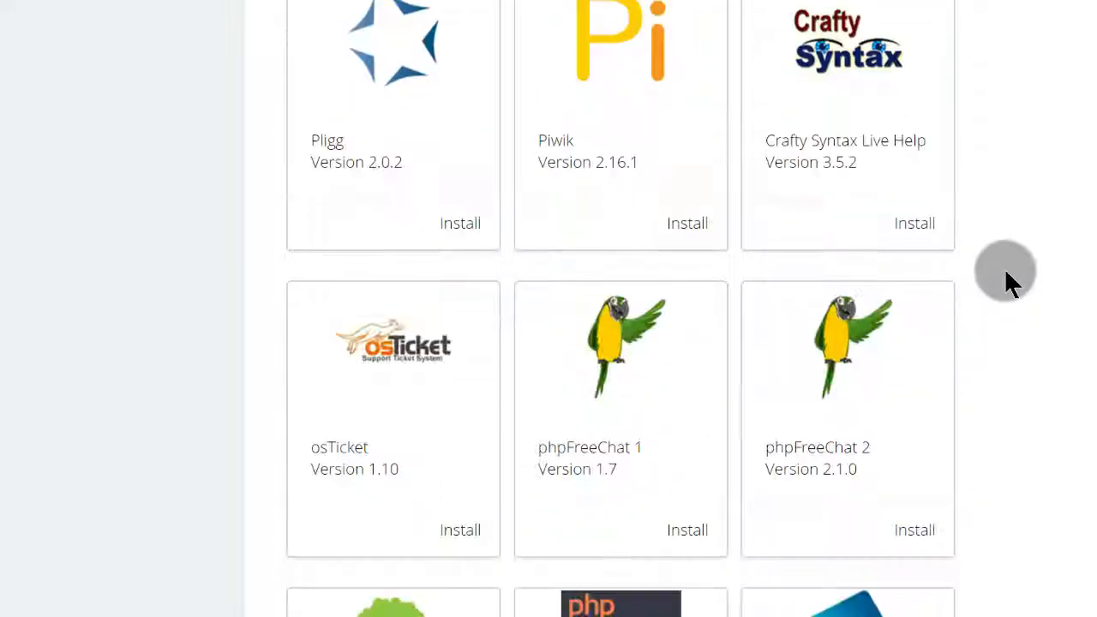
pyautogui.scroll(-3)
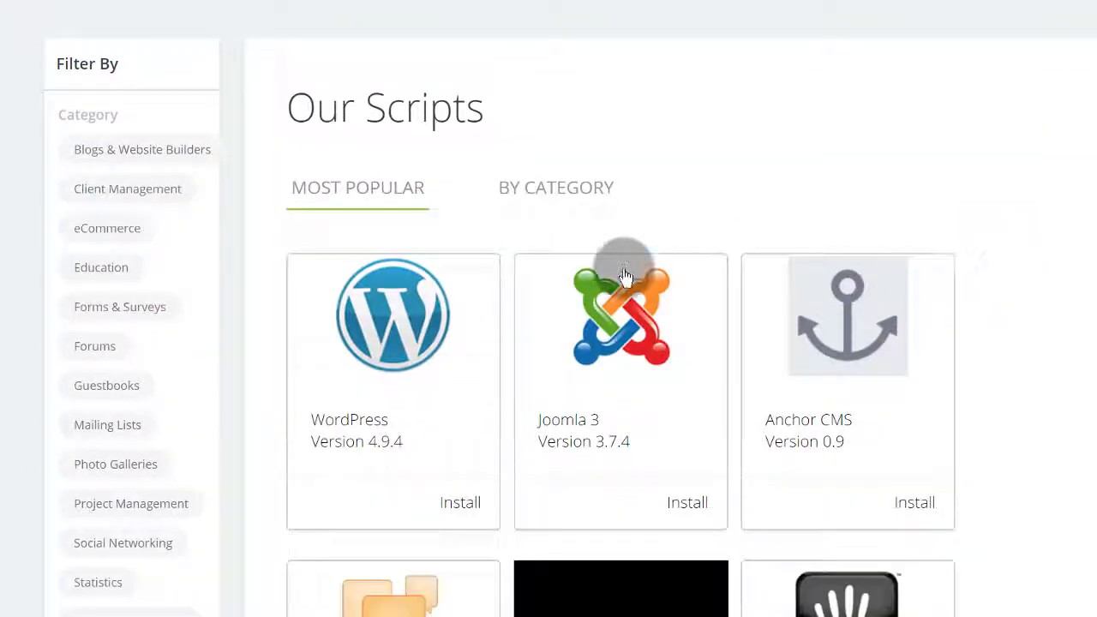
pyautogui.scroll(-3)
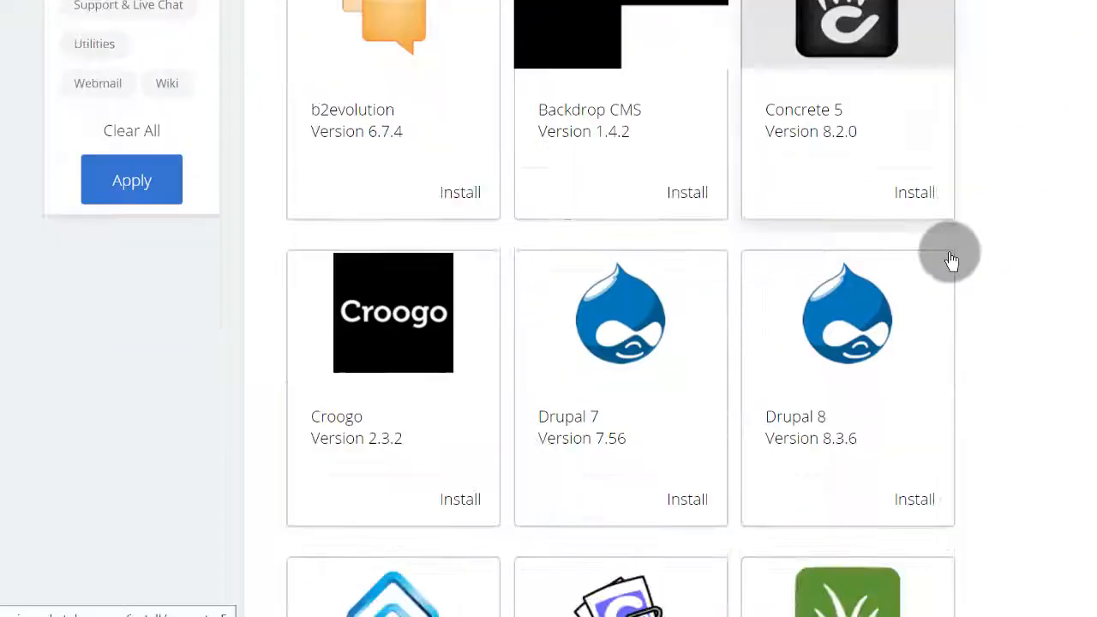
pyautogui.scroll(-3)
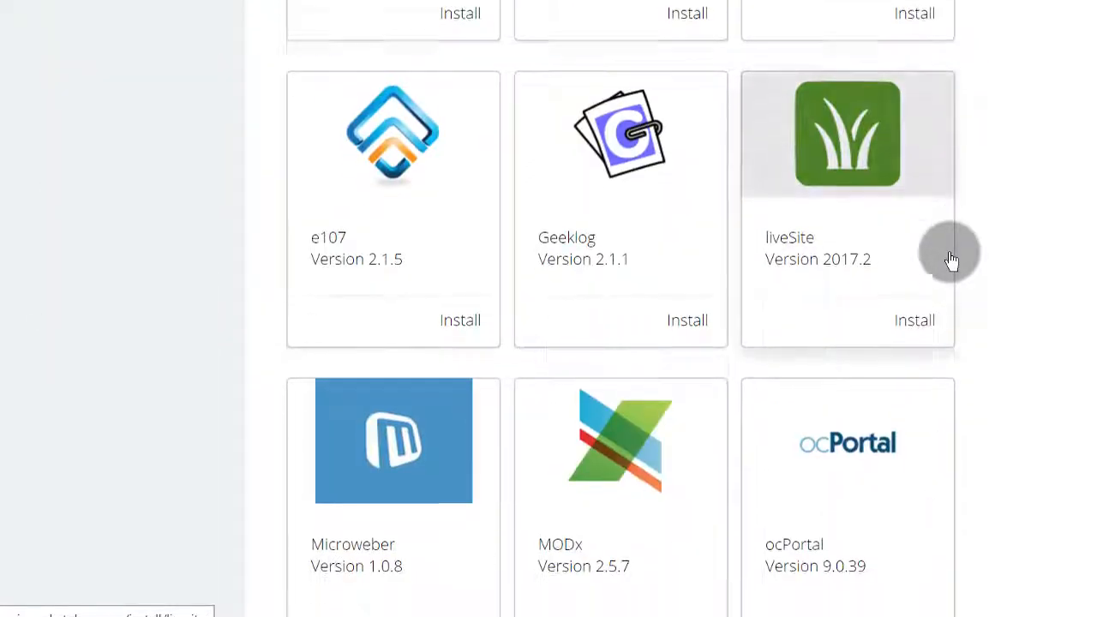
pyautogui.scroll(-3)
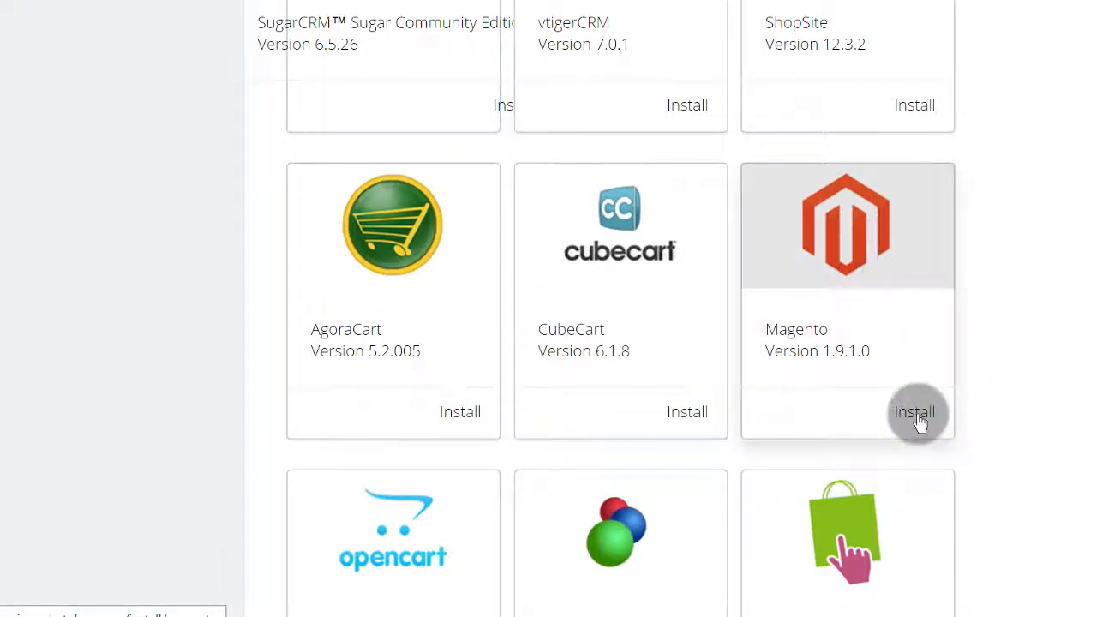
pyautogui.moveTo(864, 396)
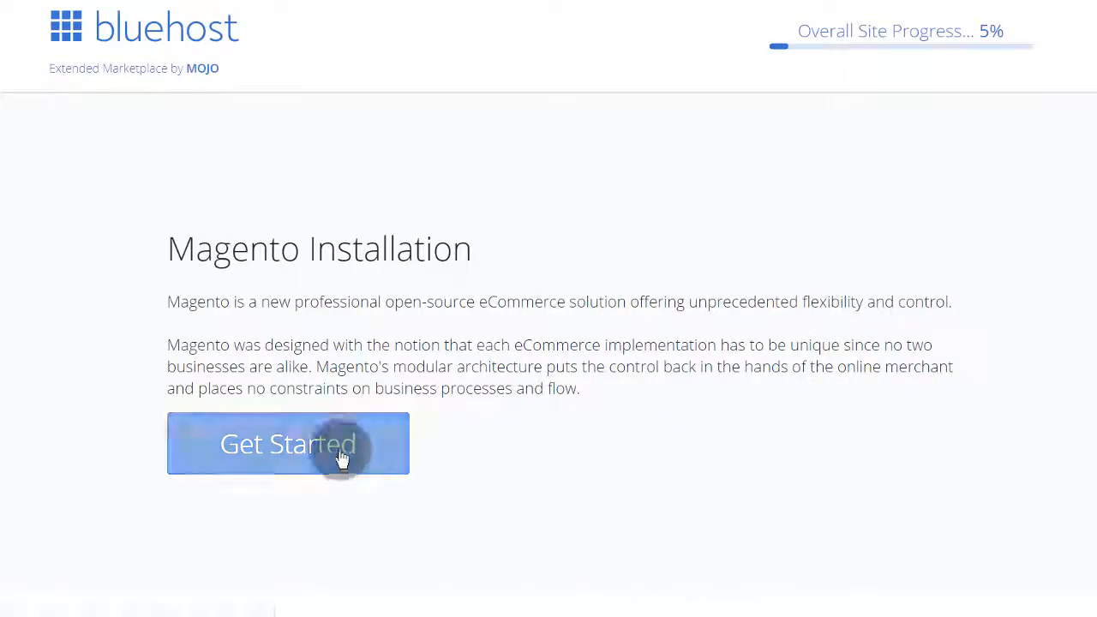
# - Start the Magento install and get started toward the domain selection step
pyautogui.click(289, 442)
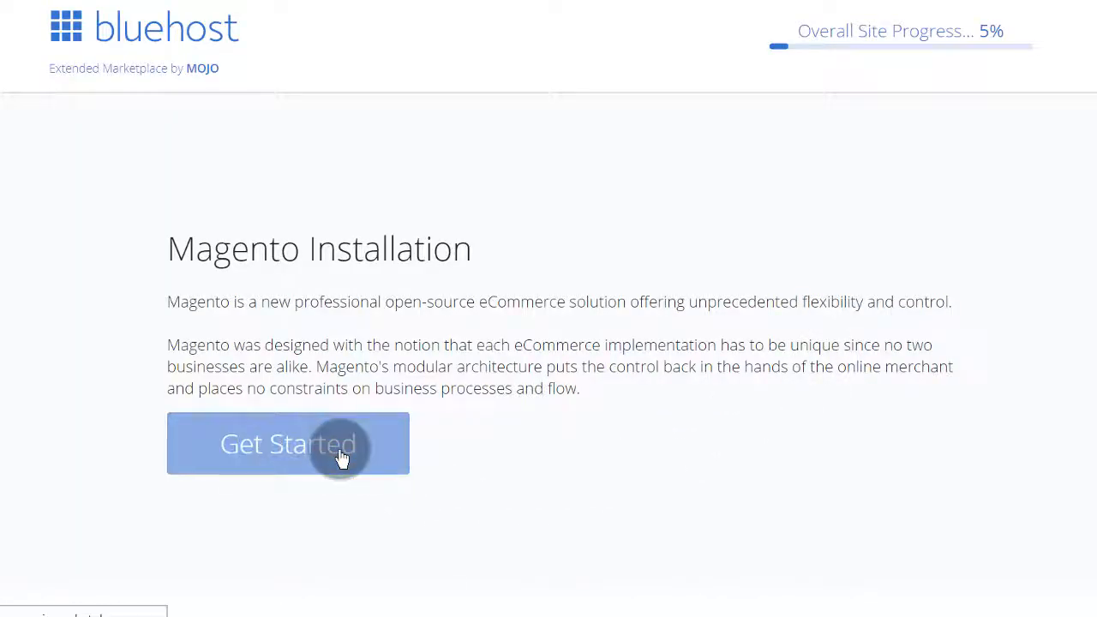
pyautogui.click(288, 442)
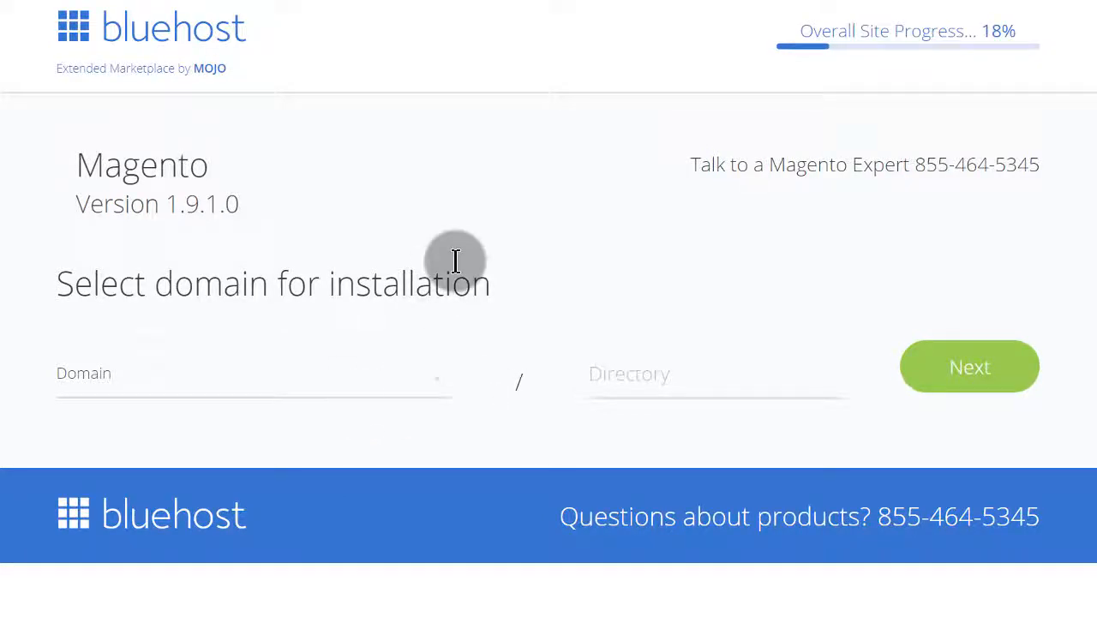
pyautogui.moveTo(398, 391)
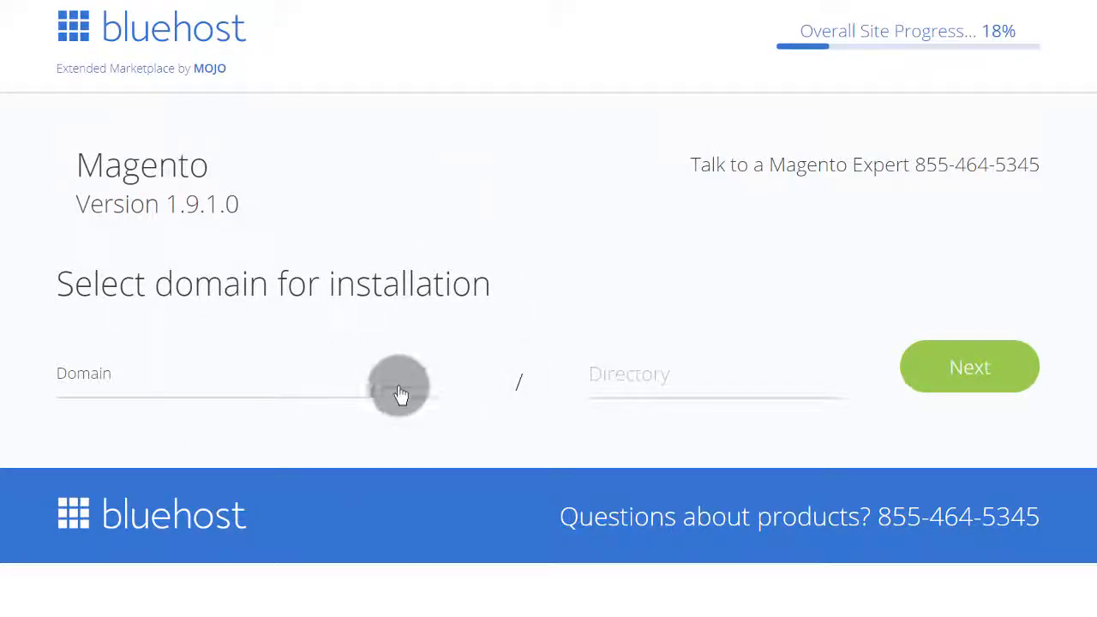
pyautogui.click(214, 377)
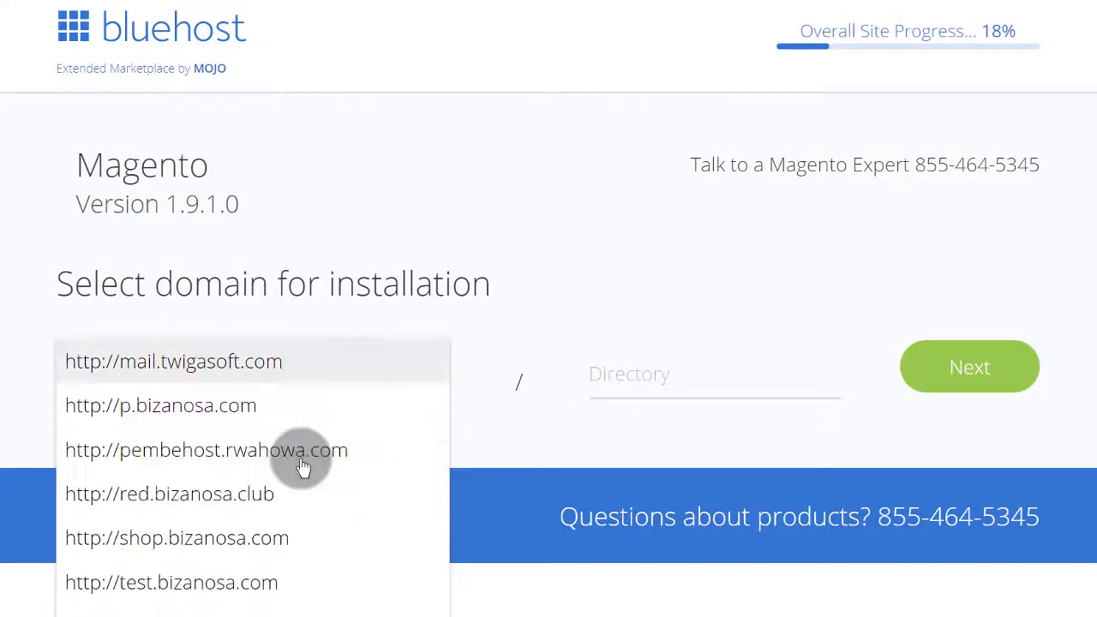
pyautogui.scroll(-3)
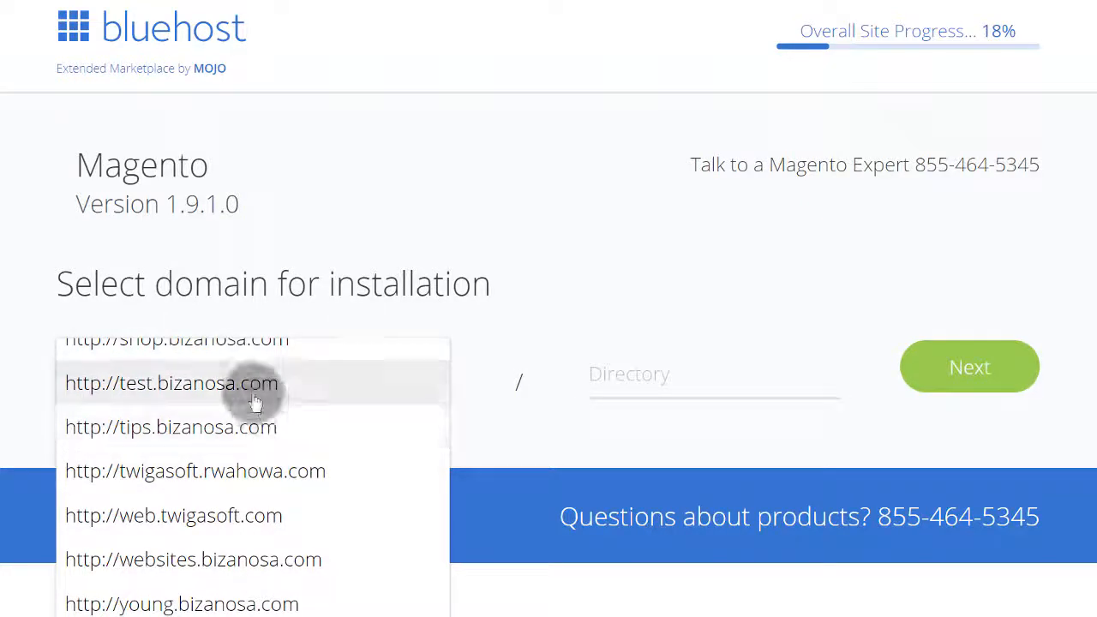
pyautogui.moveTo(270, 470)
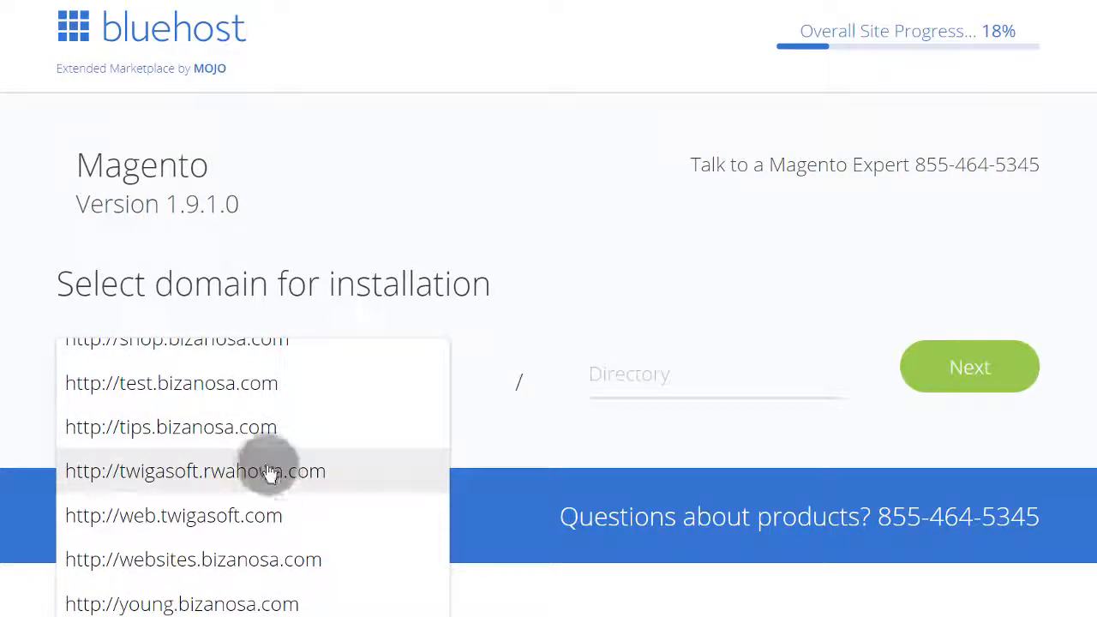
pyautogui.scroll(-3)
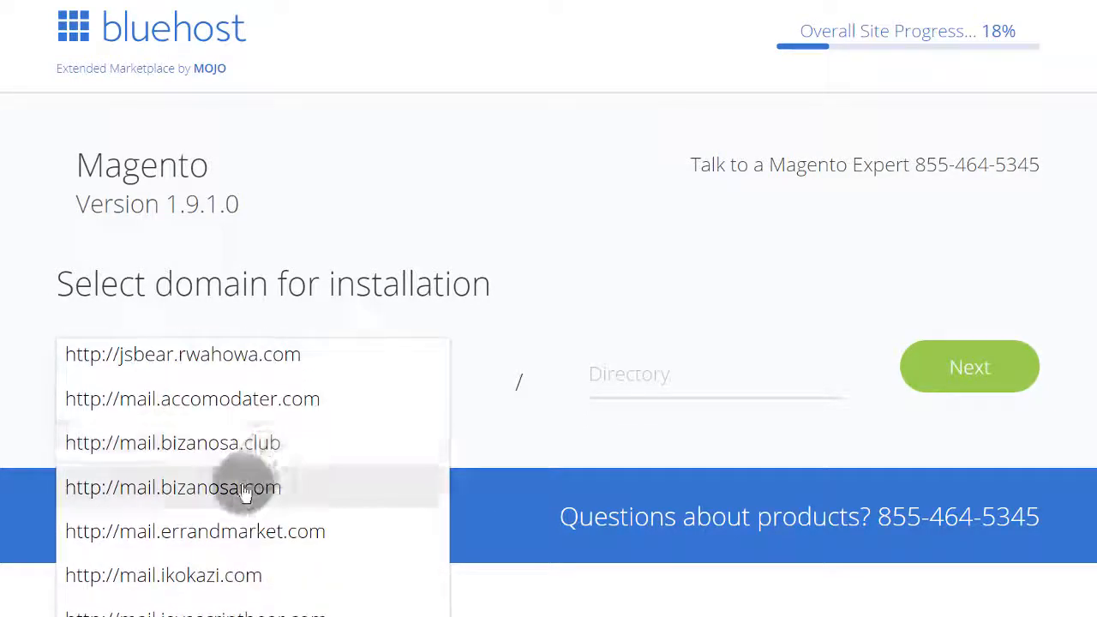
pyautogui.moveTo(271, 455)
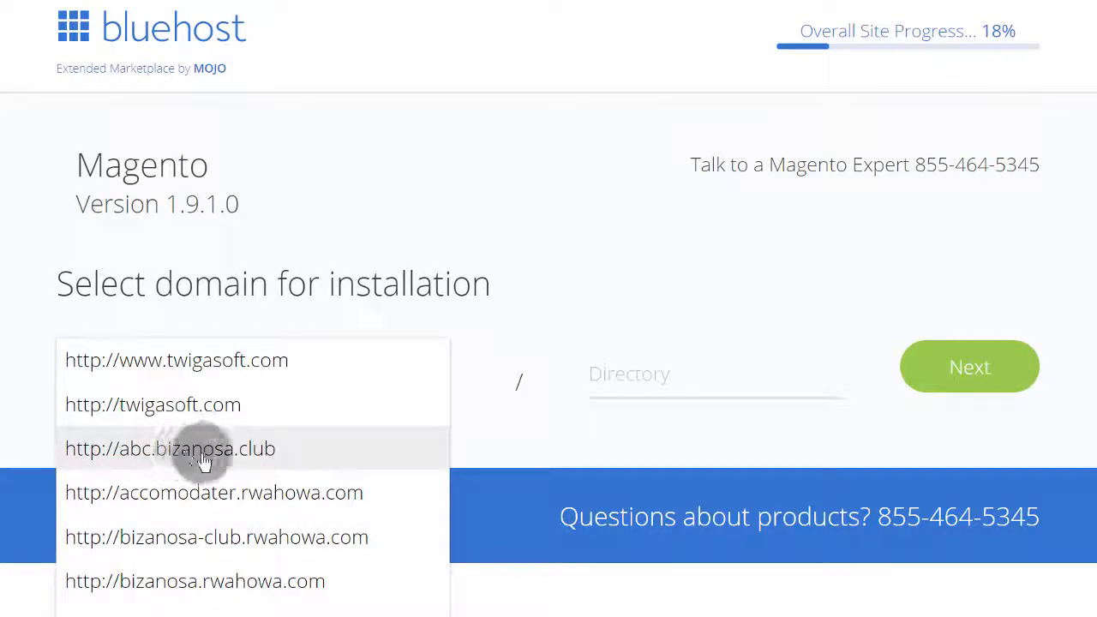
pyautogui.click(171, 449)
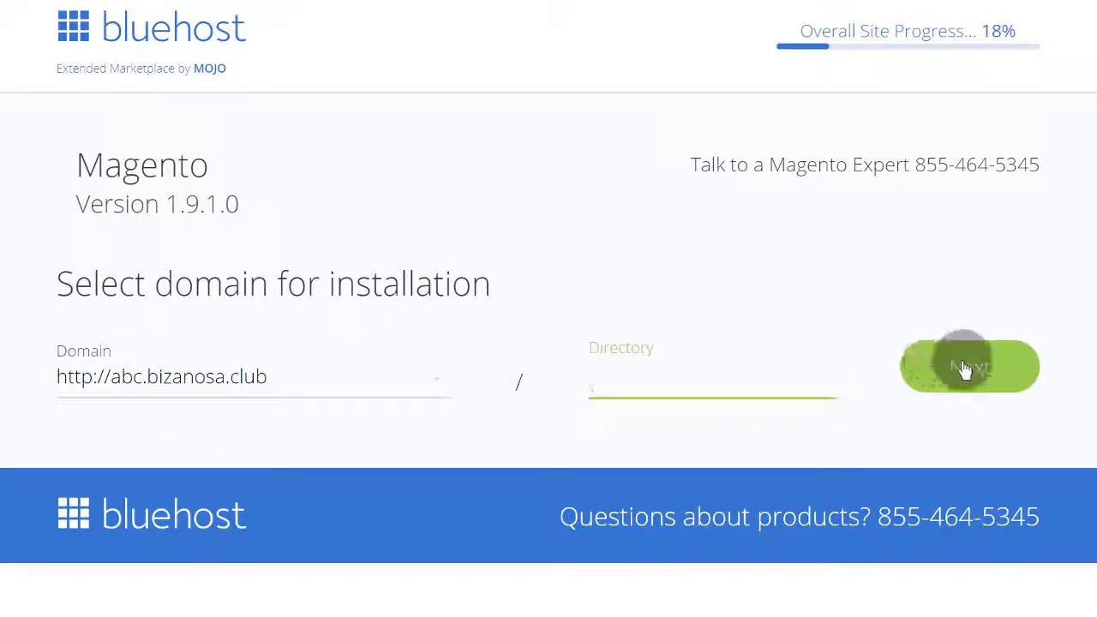
pyautogui.click(971, 367)
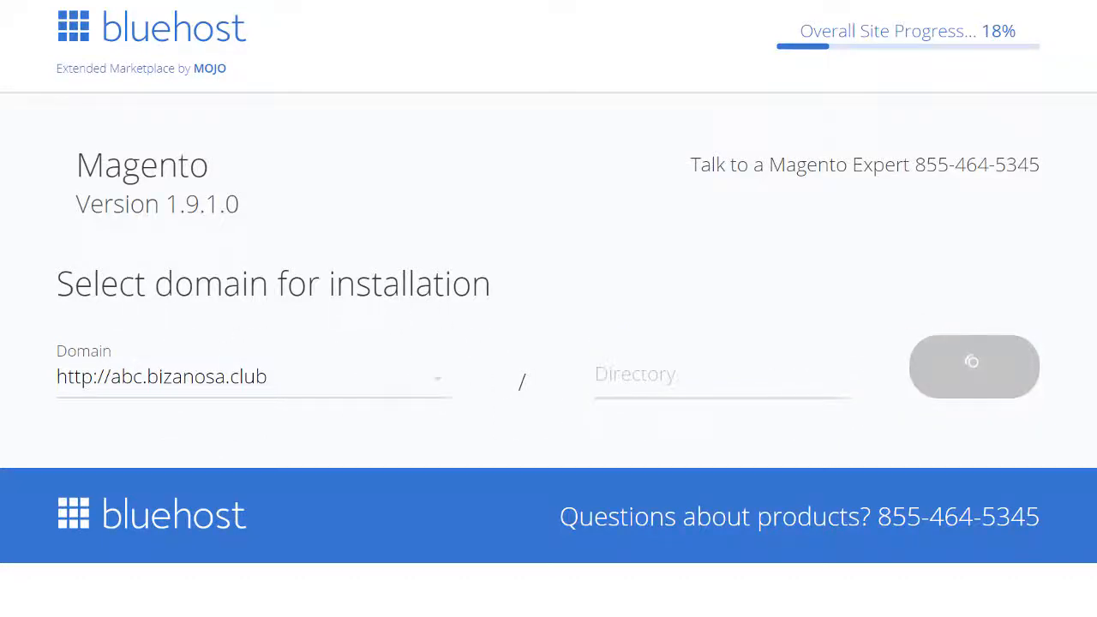
pyautogui.click(974, 367)
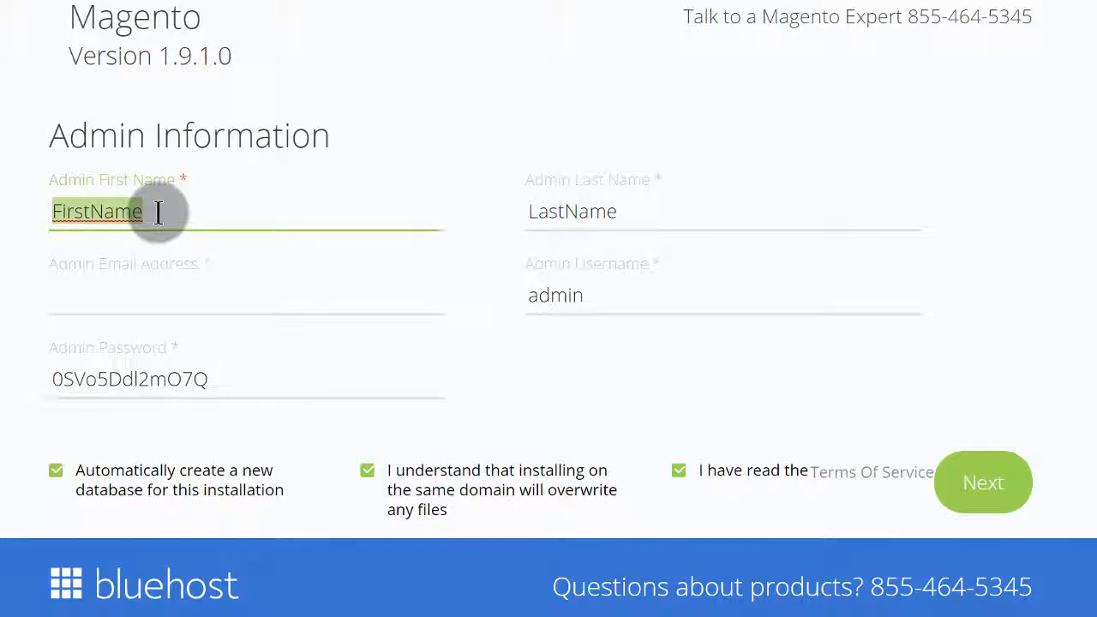
# - Enter first name Admin, last name System, password, toggle auto-create database, and submit
pyautogui.write('Admin')
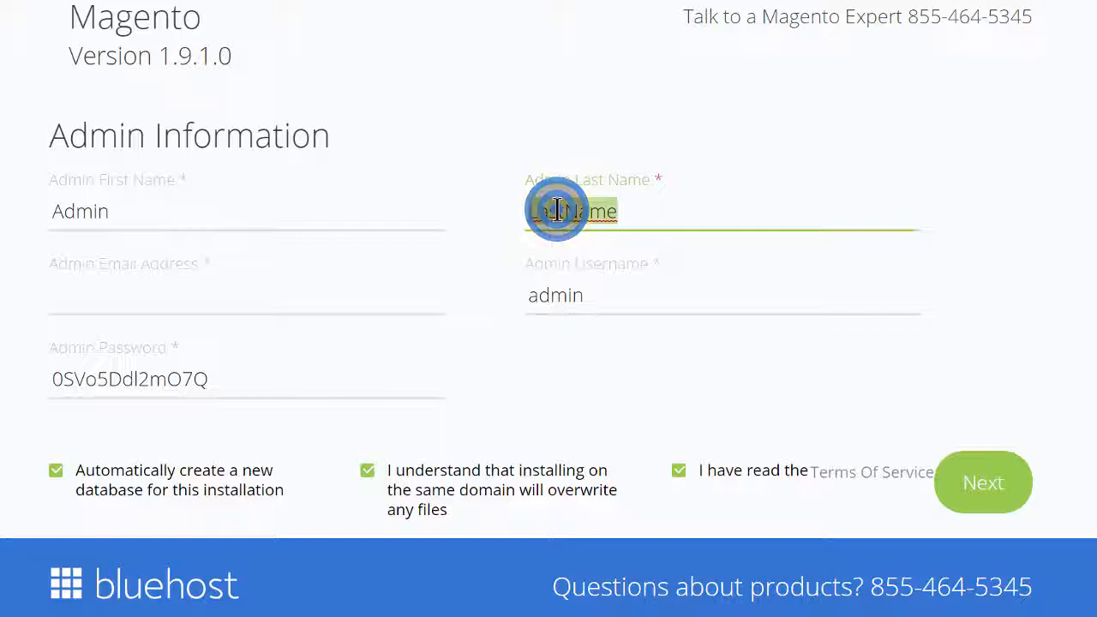
pyautogui.write('$')
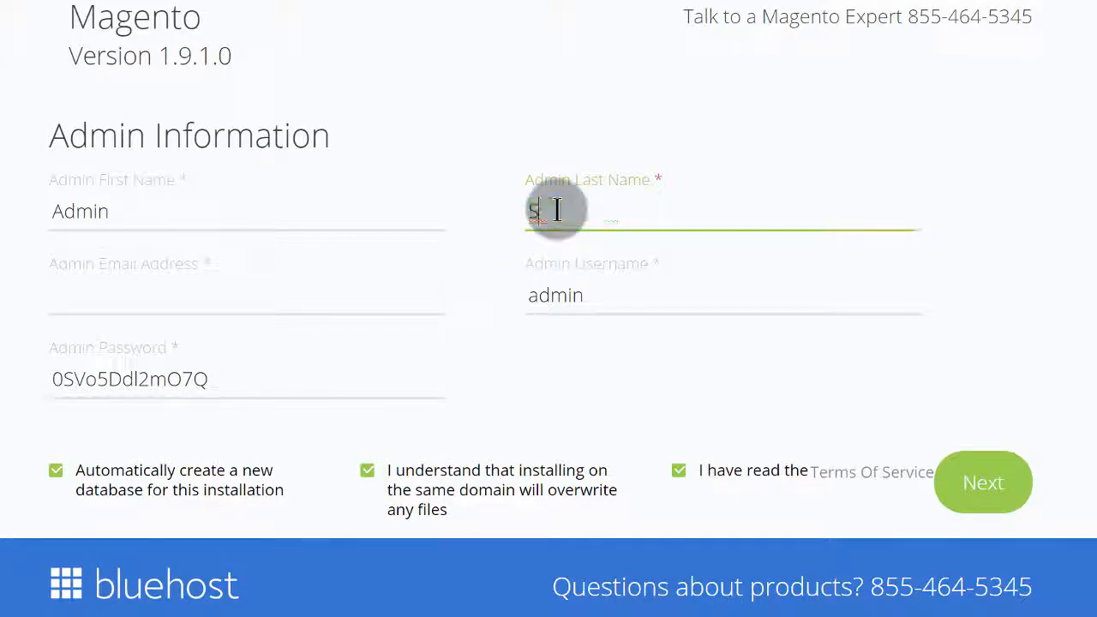
pyautogui.write('System')
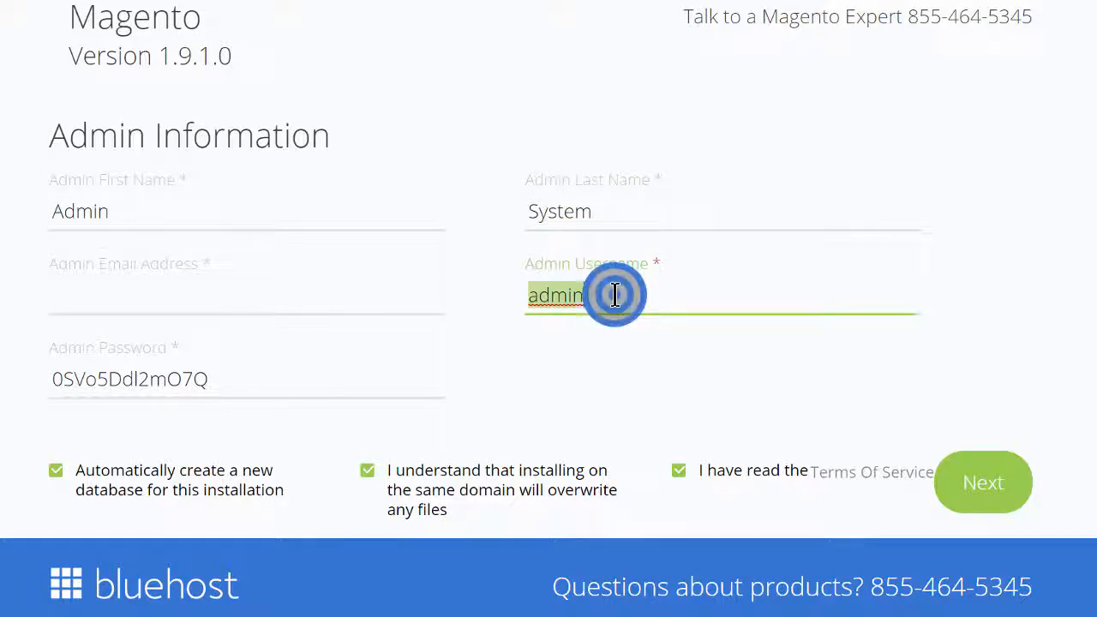
pyautogui.moveTo(295, 368)
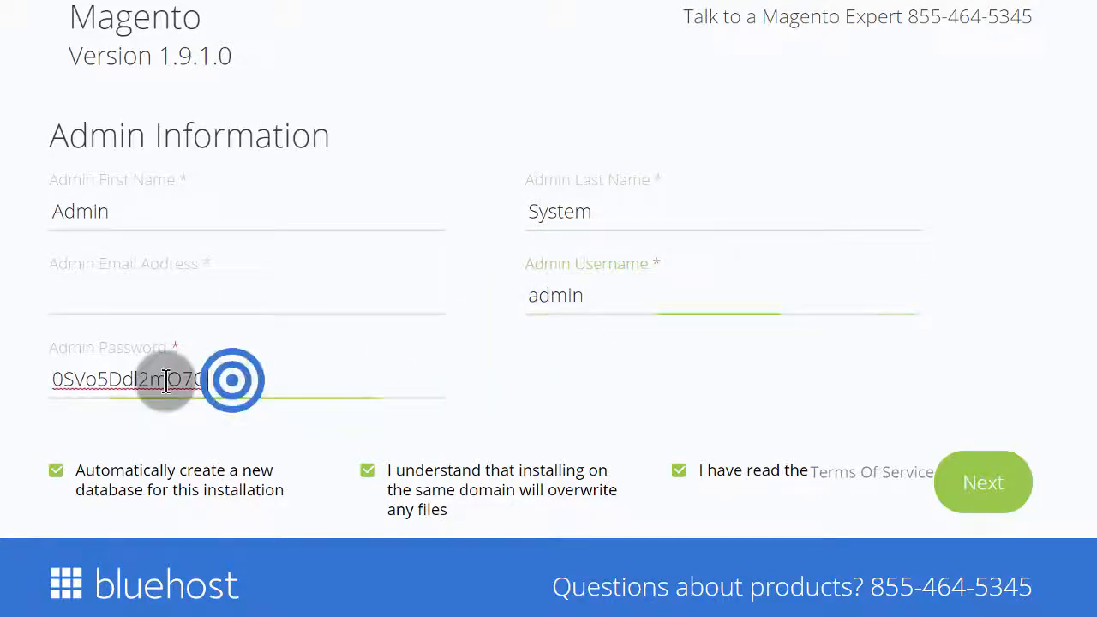
pyautogui.write('password')
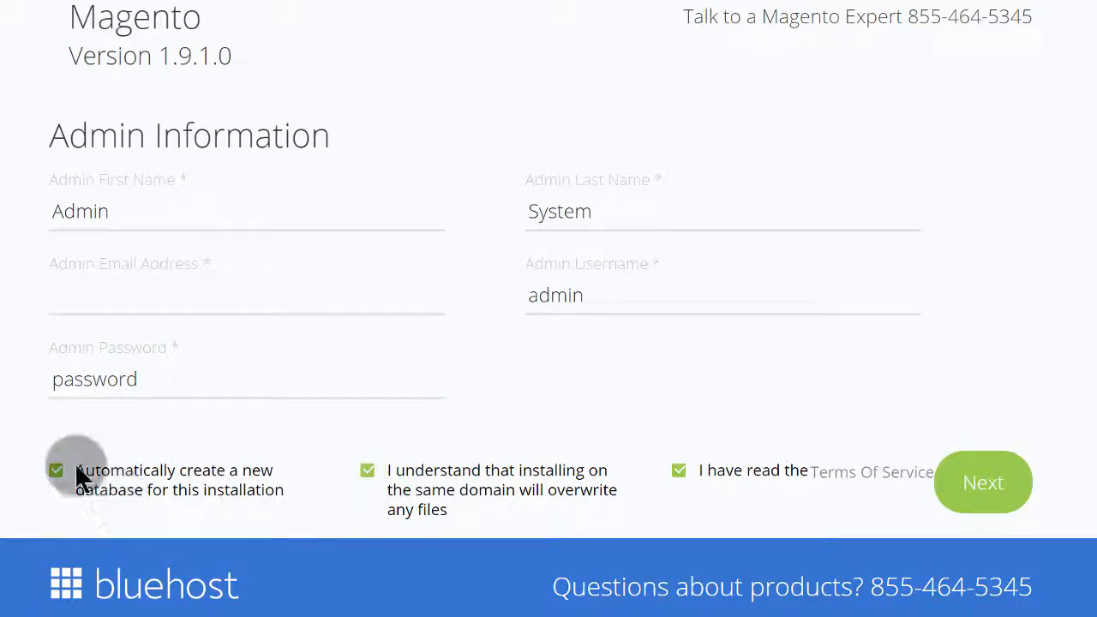
pyautogui.click(55, 470)
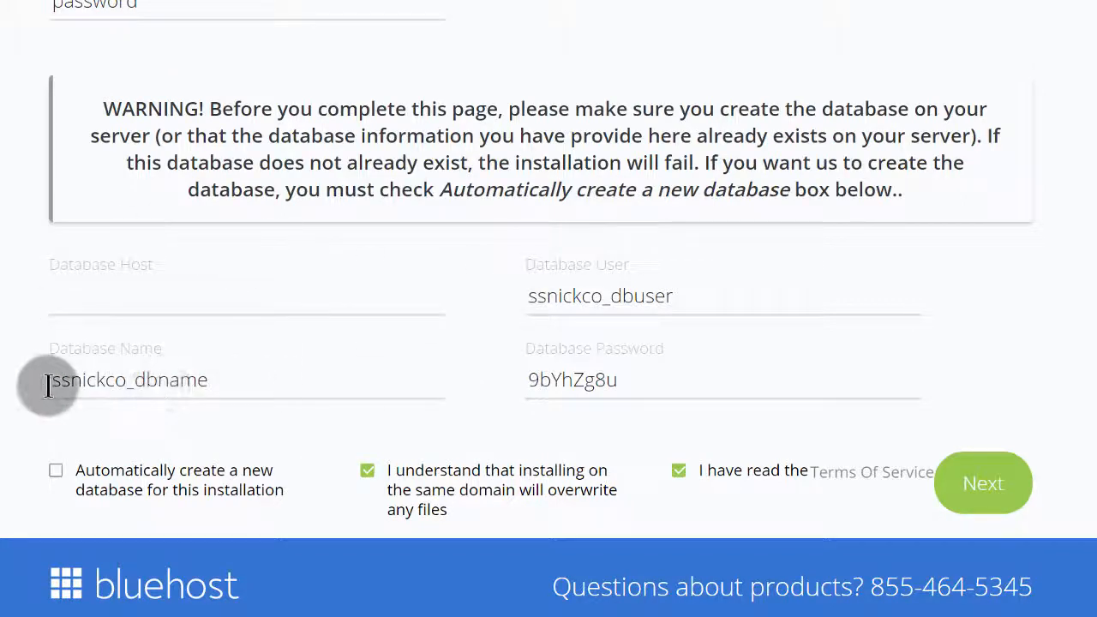
pyautogui.moveTo(700, 295)
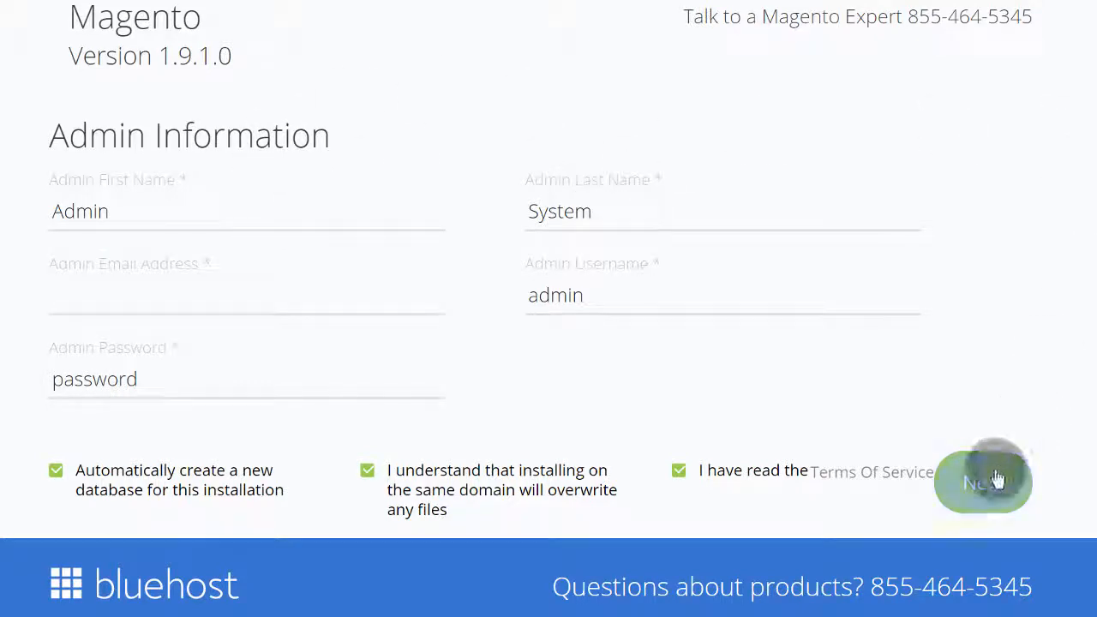
pyautogui.click(984, 480)
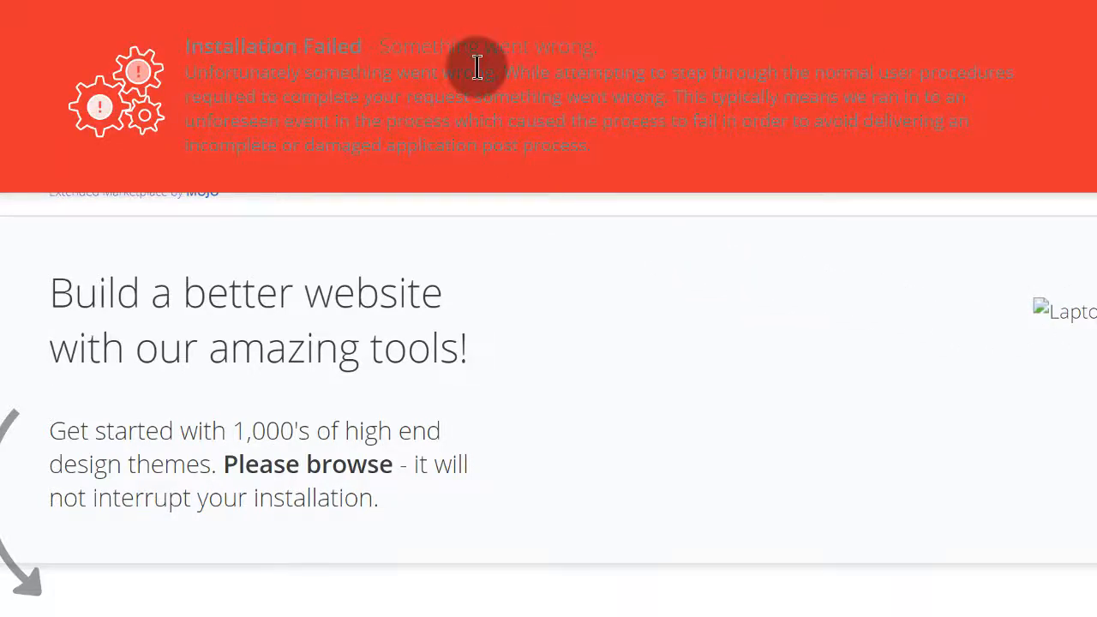
# - Scroll the result page to read the Installation Failed explanation
pyautogui.scroll(-3)
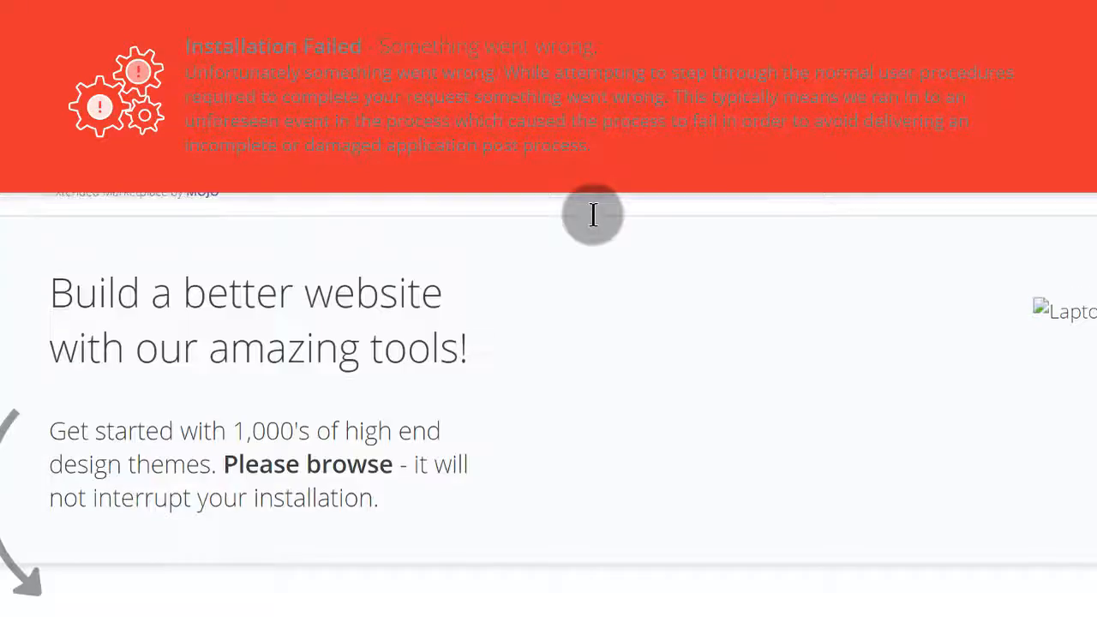
pyautogui.moveTo(593, 214)
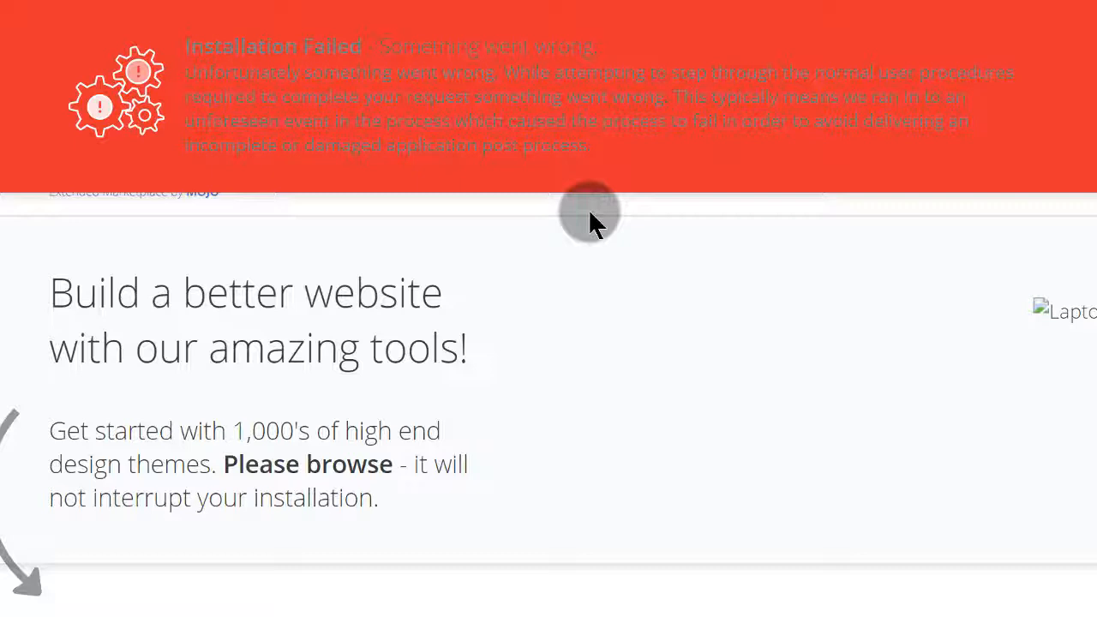
pyautogui.moveTo(432, 141)
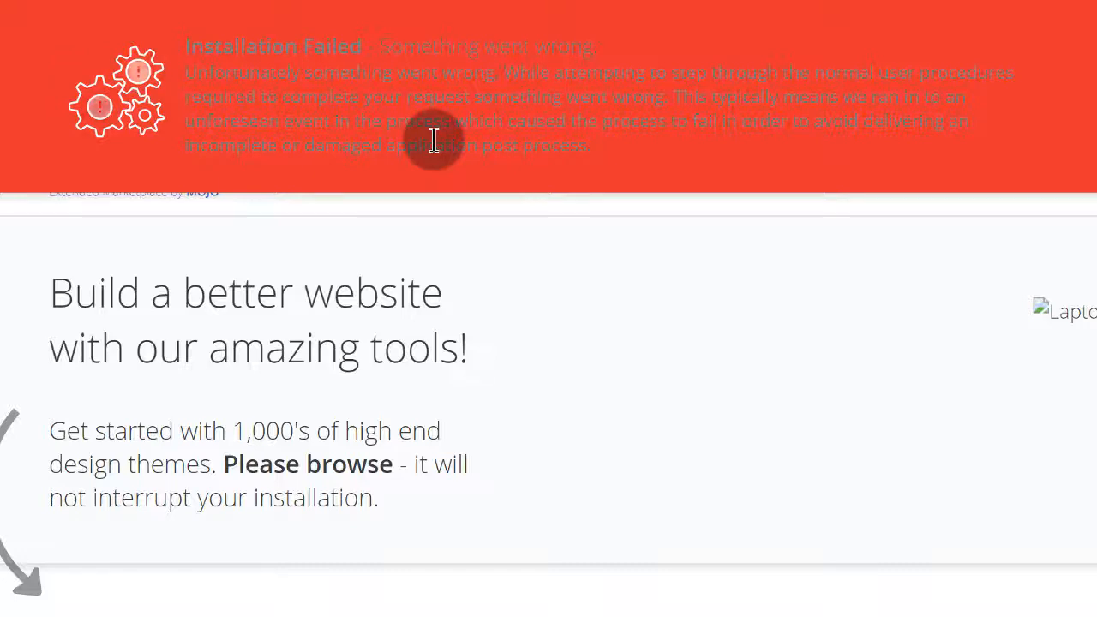
pyautogui.moveTo(420, 180)
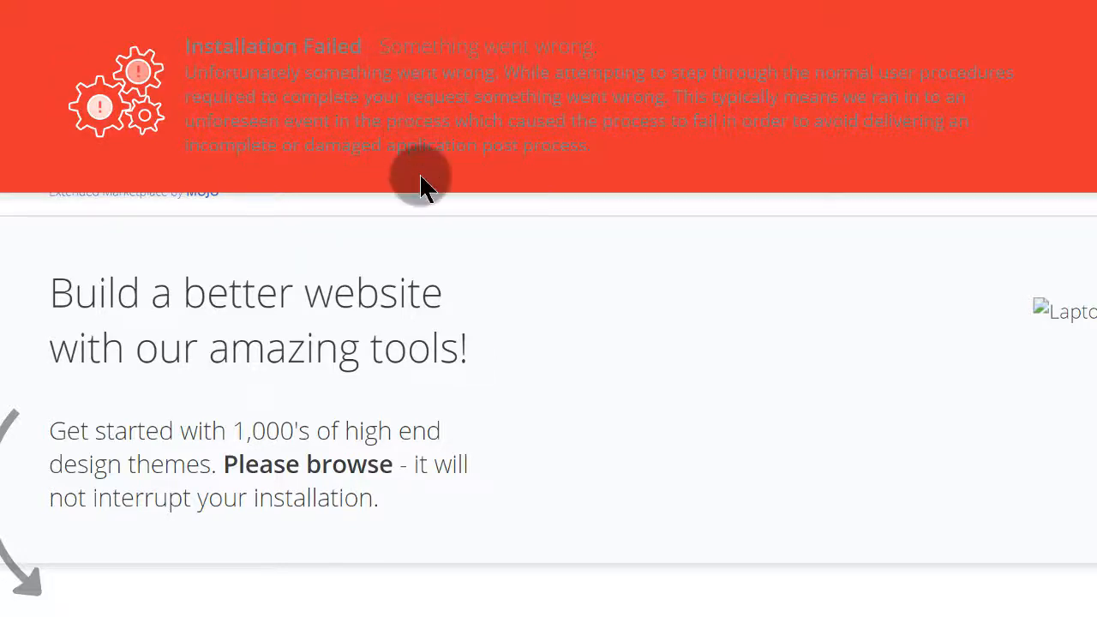
pyautogui.moveTo(514, 288)
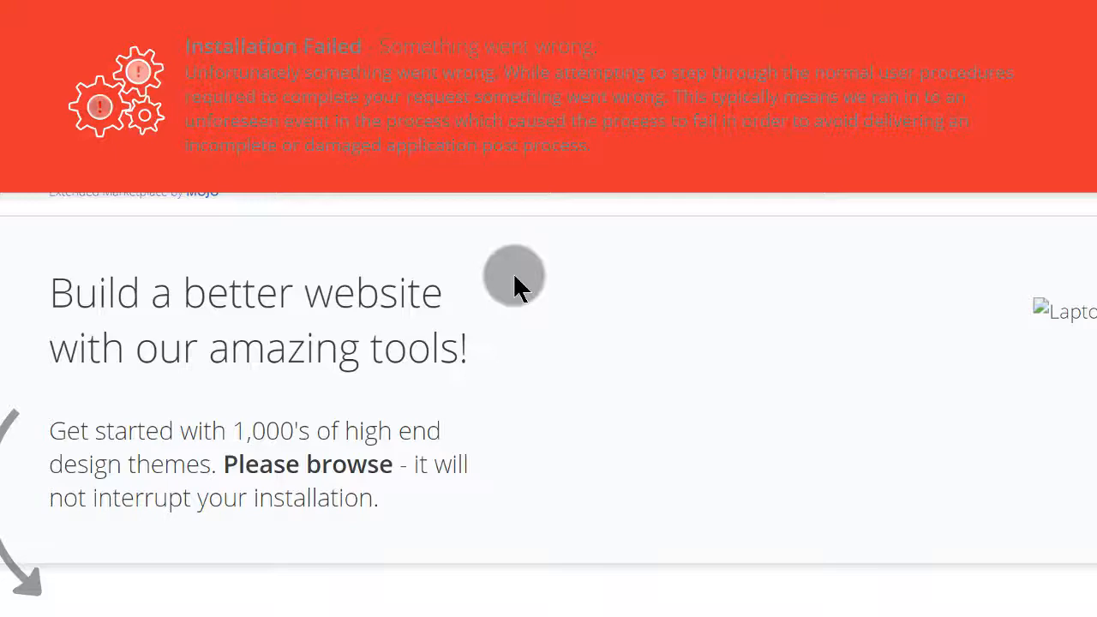
pyautogui.moveTo(68, 146)
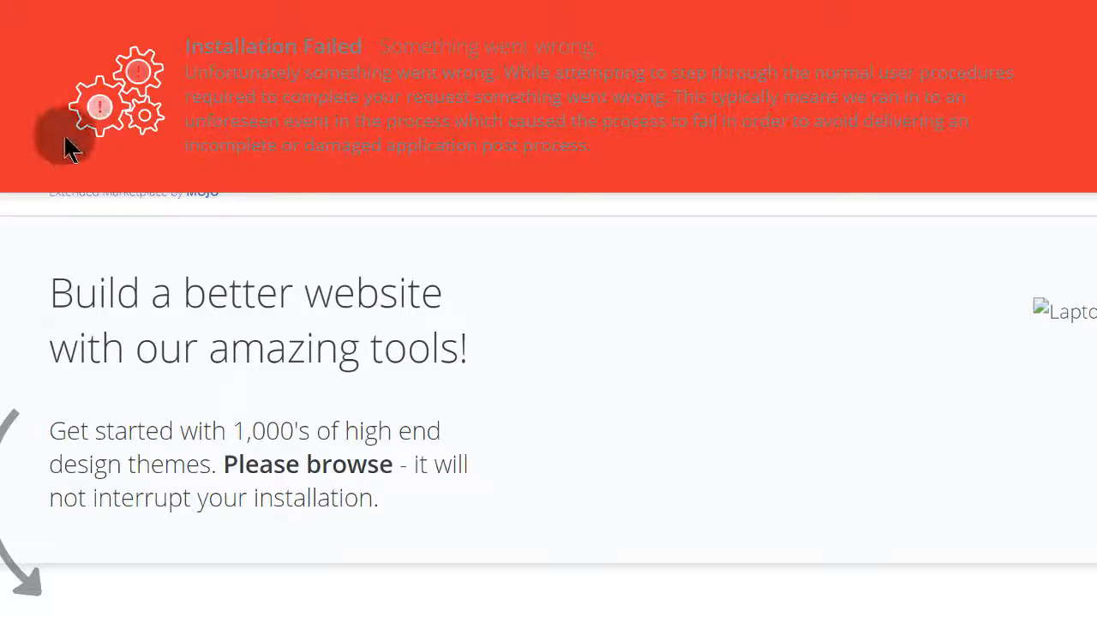
pyautogui.moveTo(312, 220)
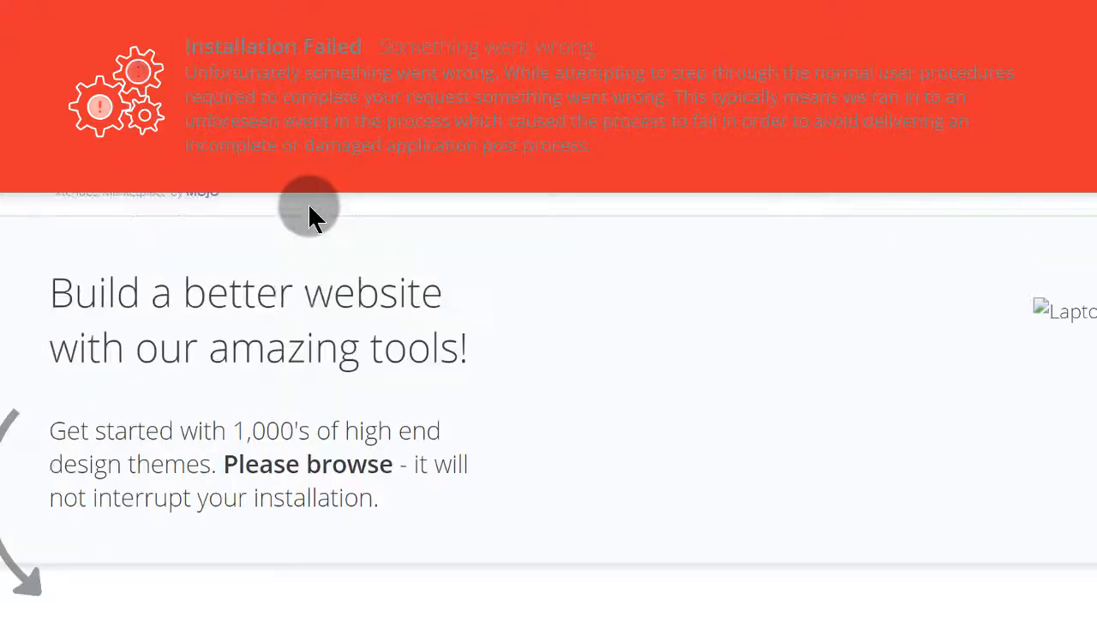
pyautogui.moveTo(661, 271)
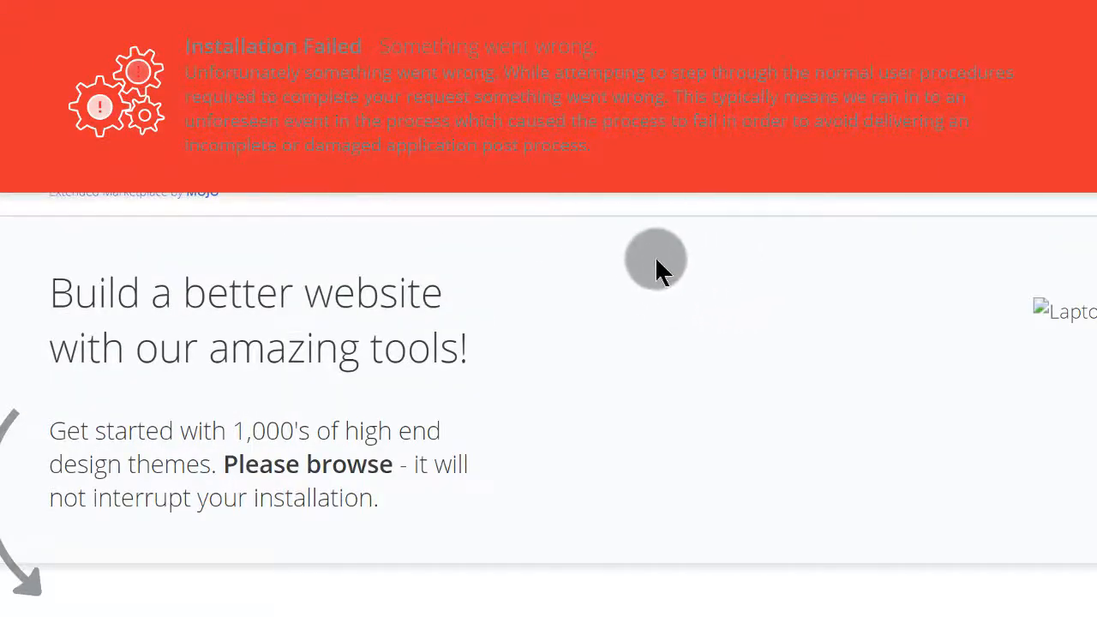
pyautogui.moveTo(614, 249)
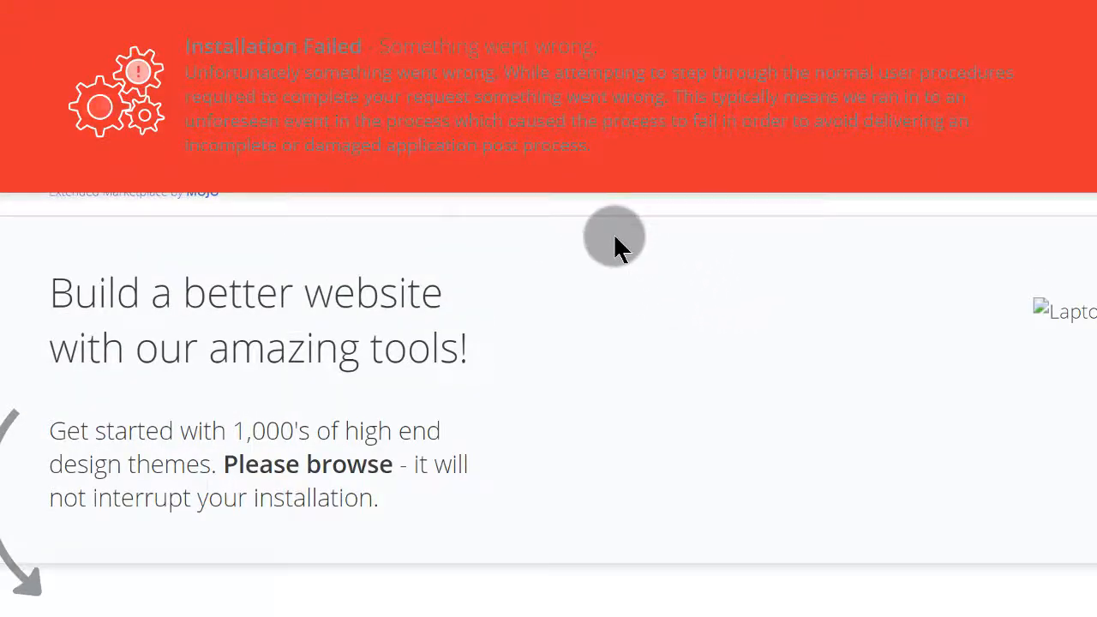